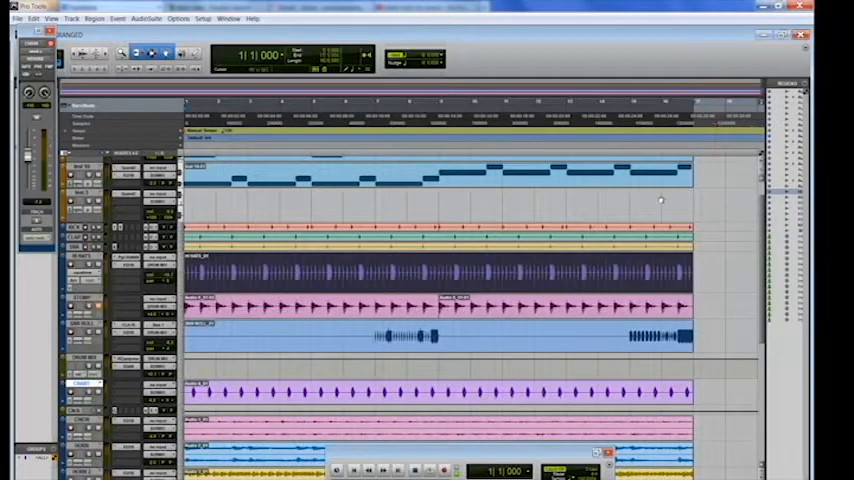
pyautogui.moveTo(635, 216)
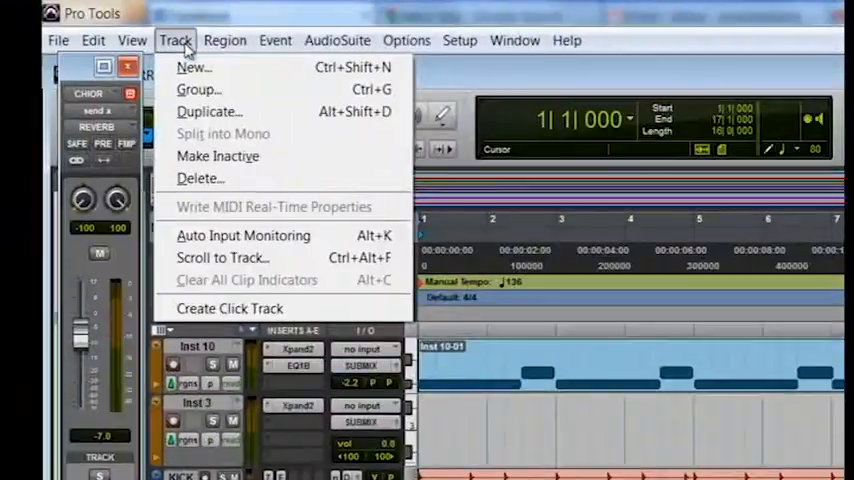
# Step: Create a new stereo instrument track, Inst 4, from the New Track dialog
pyautogui.click(193, 67)
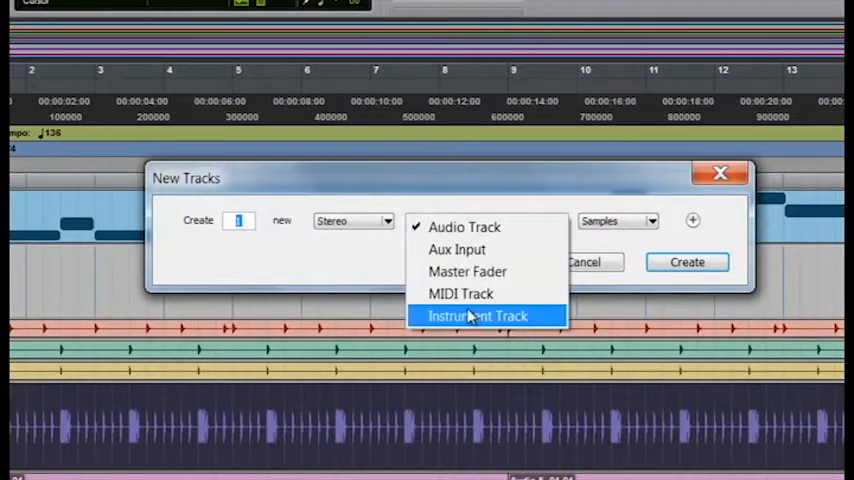
pyautogui.click(479, 315)
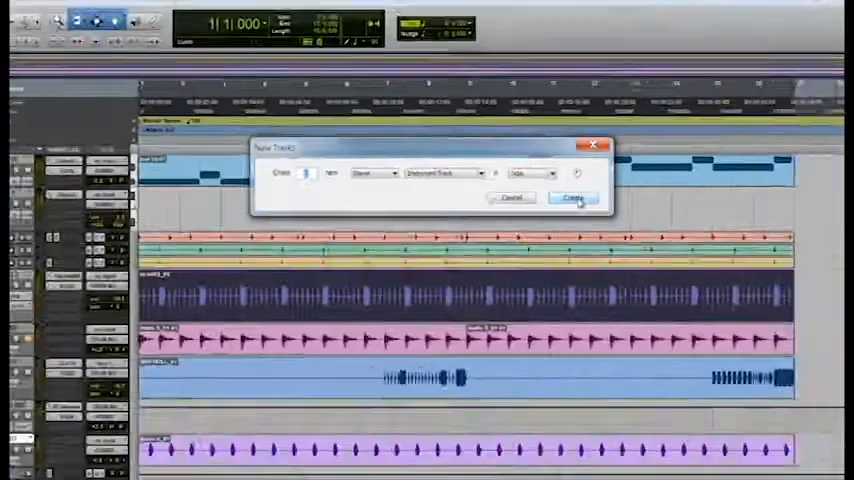
pyautogui.click(573, 198)
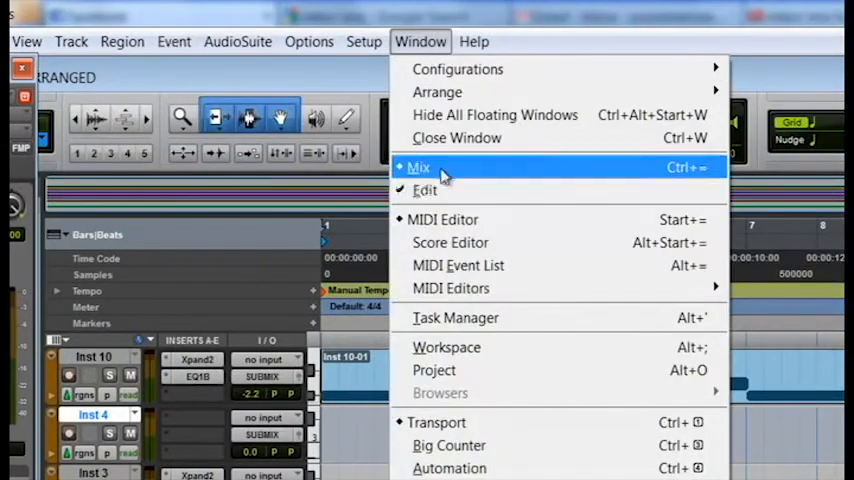
# Step: Switch to the Mix window to show the session's channel strips and inserts
pyautogui.click(418, 167)
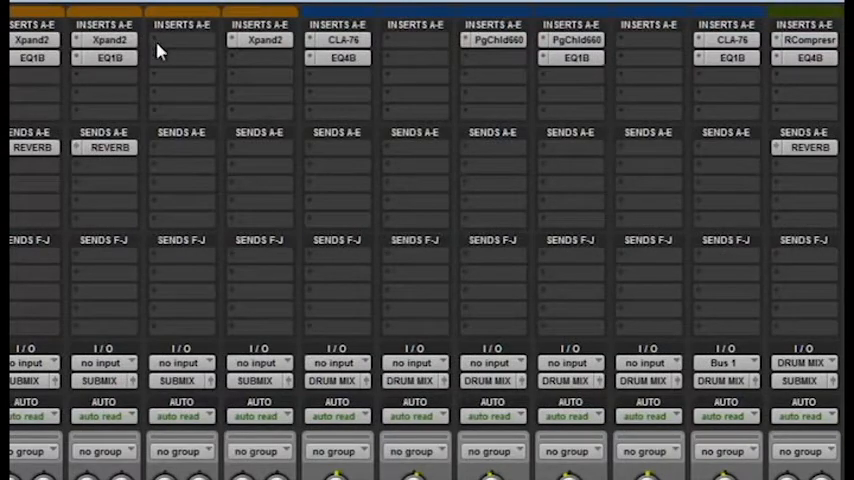
pyautogui.moveTo(182, 123)
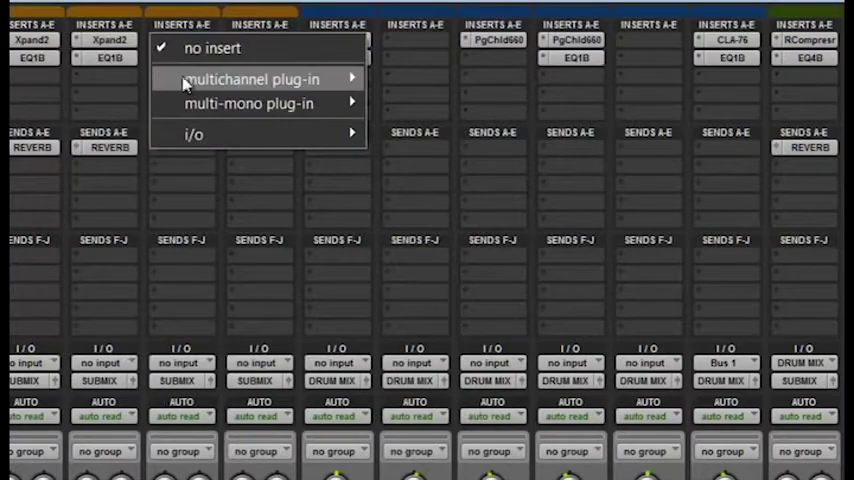
pyautogui.moveTo(248, 103)
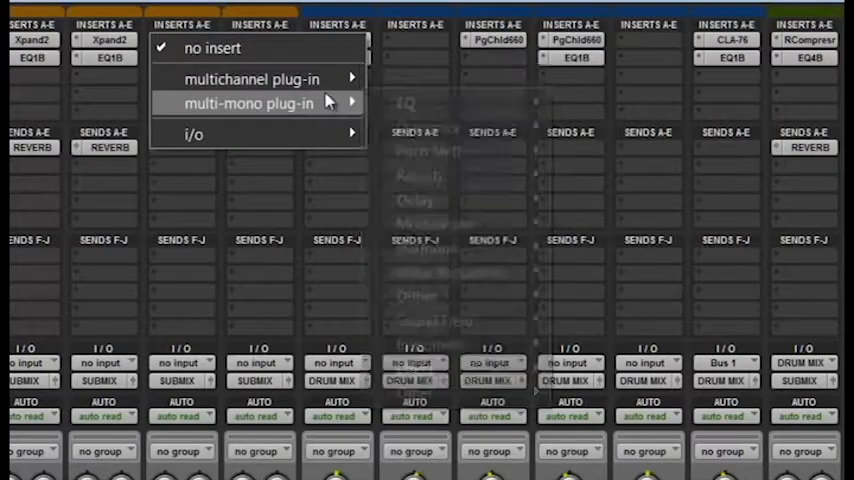
pyautogui.moveTo(250, 79)
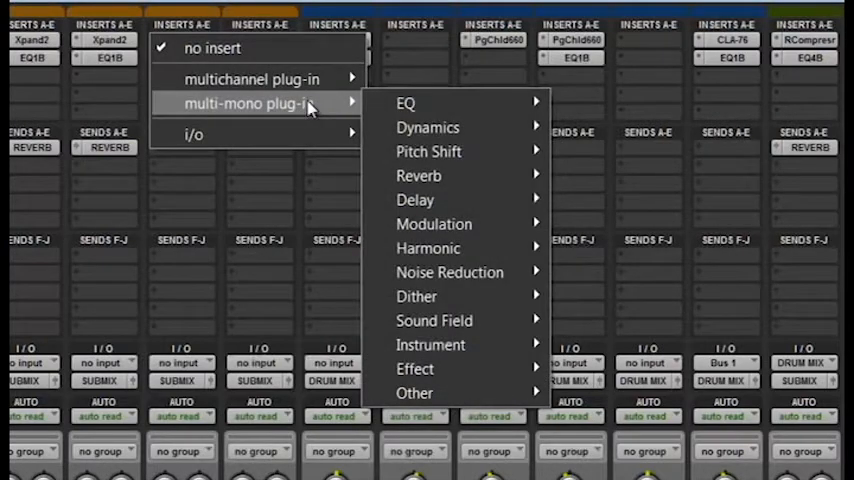
pyautogui.moveTo(252, 79)
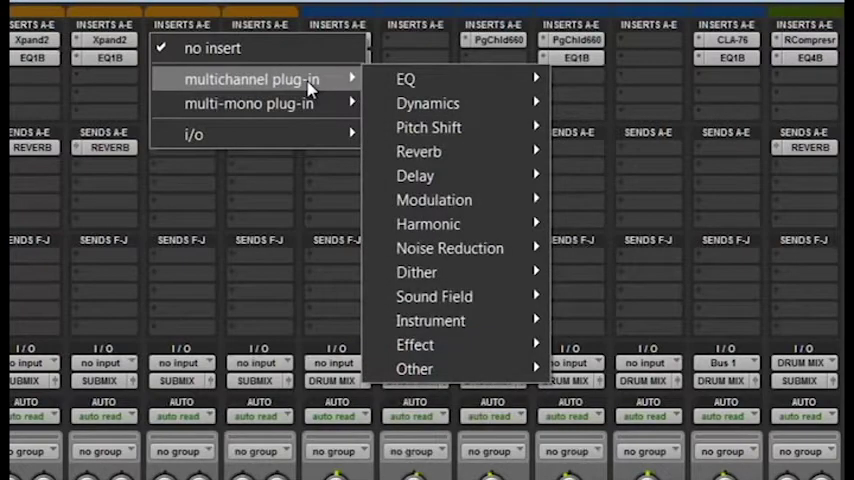
pyautogui.moveTo(418, 151)
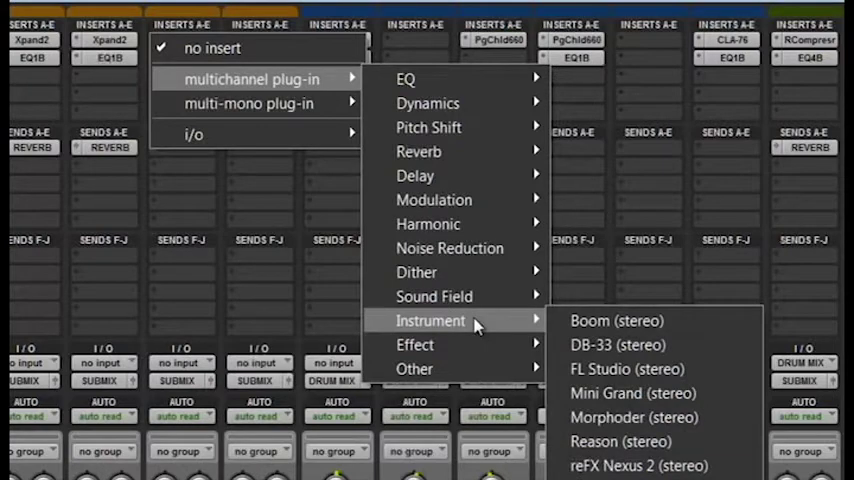
pyautogui.moveTo(615, 320)
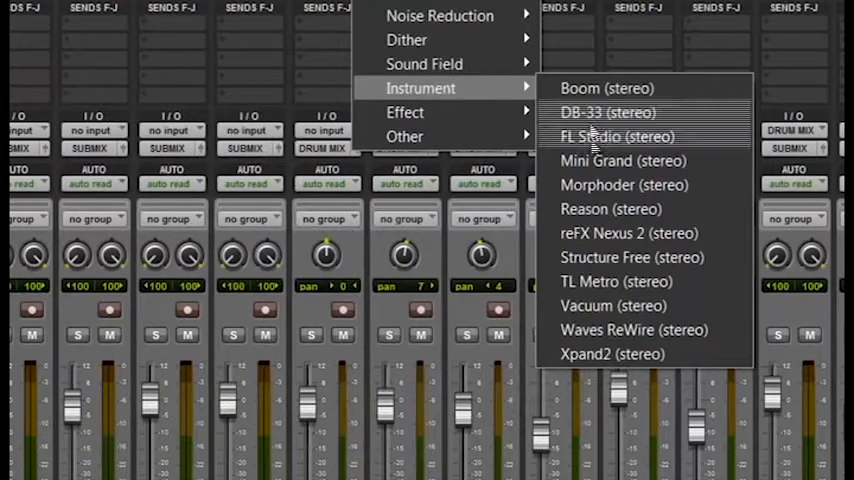
pyautogui.moveTo(623, 160)
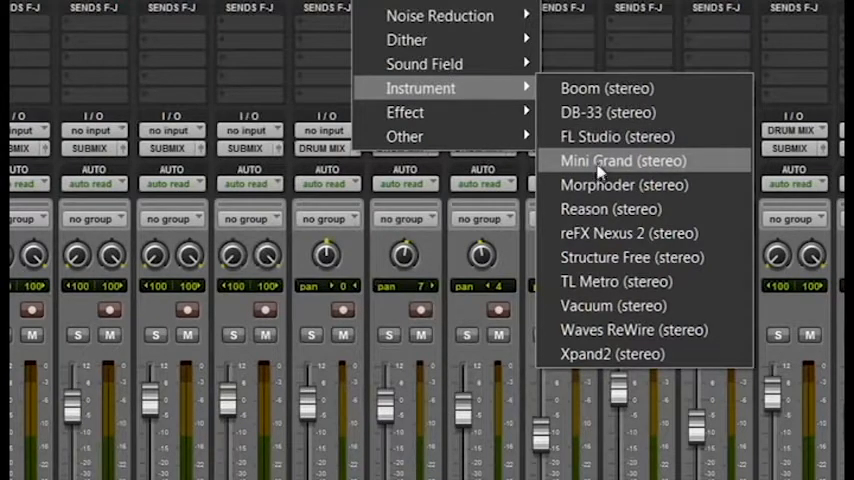
pyautogui.moveTo(630, 257)
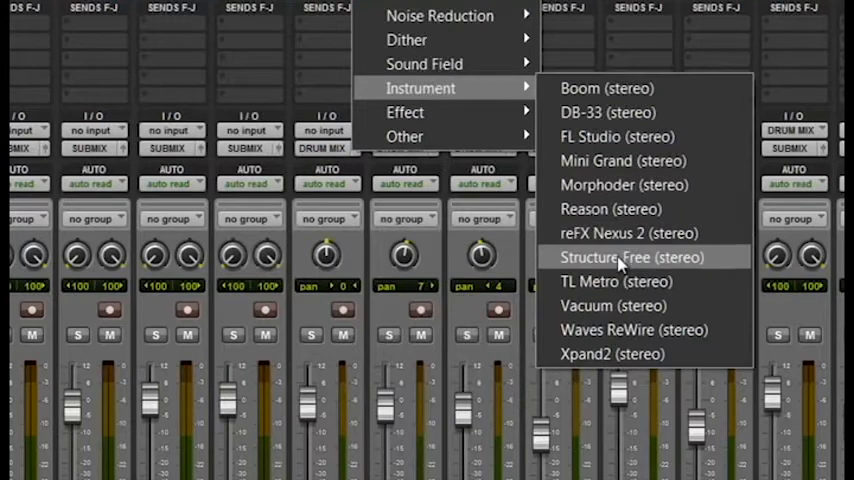
pyautogui.moveTo(627, 281)
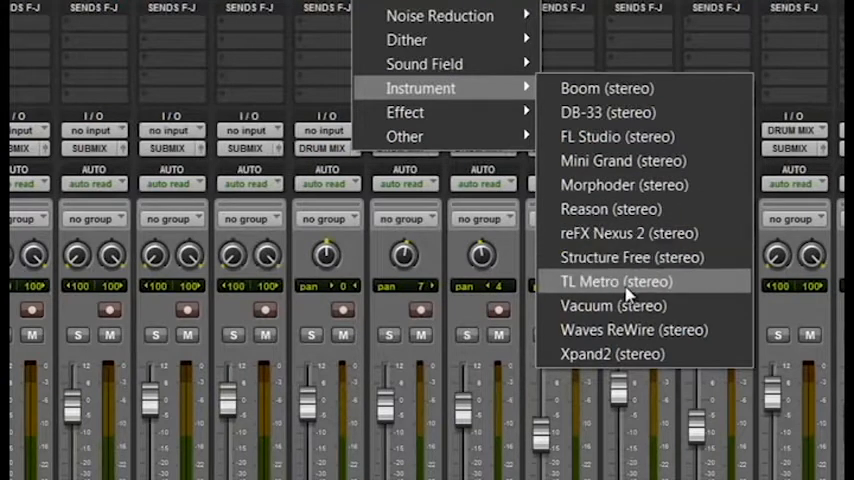
pyautogui.moveTo(620, 354)
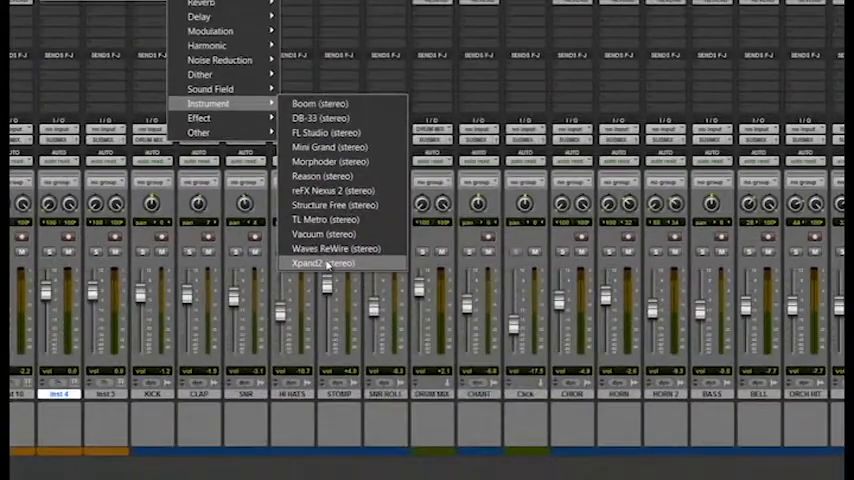
# Step: Insert the Xpand2 stereo instrument on Inst 4 and close its preset list unchanged
pyautogui.click(320, 263)
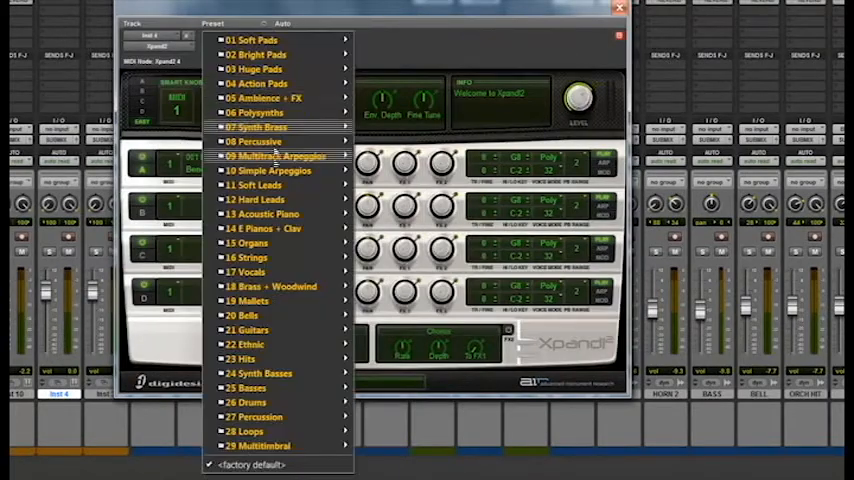
pyautogui.moveTo(260, 214)
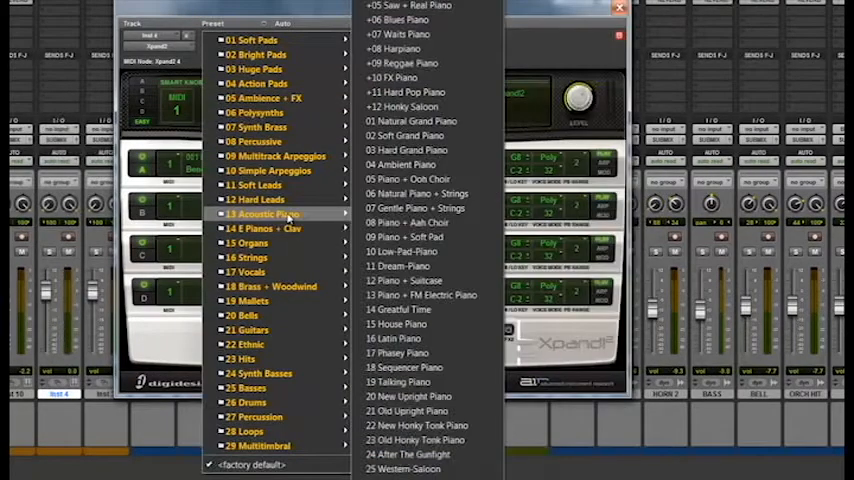
pyautogui.moveTo(255, 127)
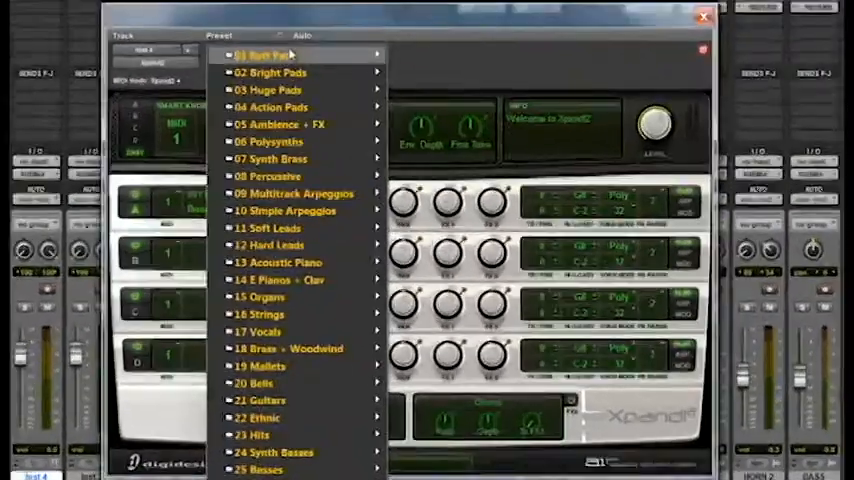
pyautogui.click(270, 72)
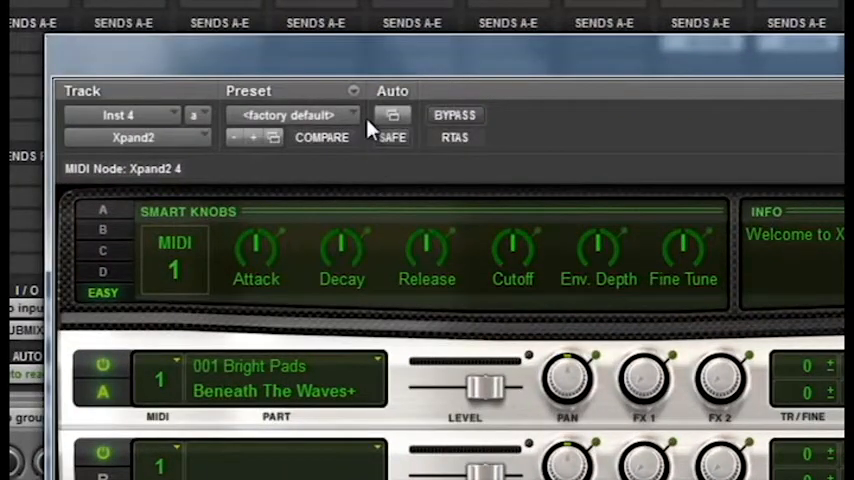
pyautogui.click(290, 114)
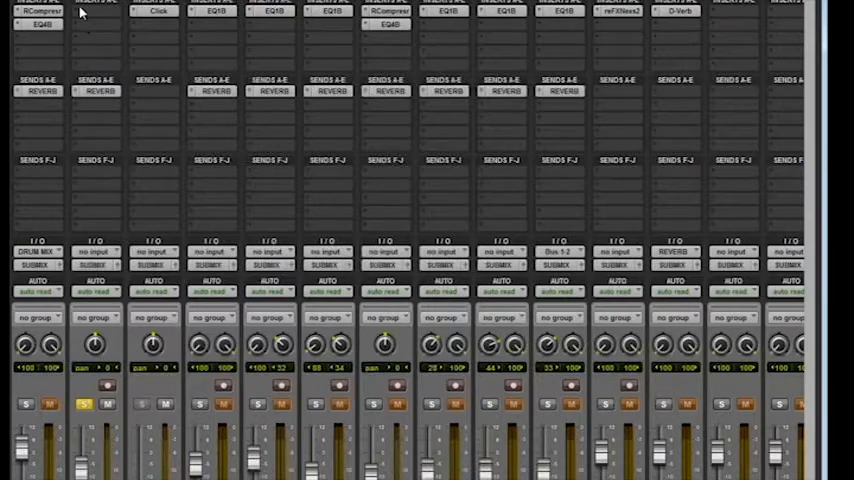
# Step: Open the EQ 3 1-Band plug-in on the CHANT track
pyautogui.click(40, 11)
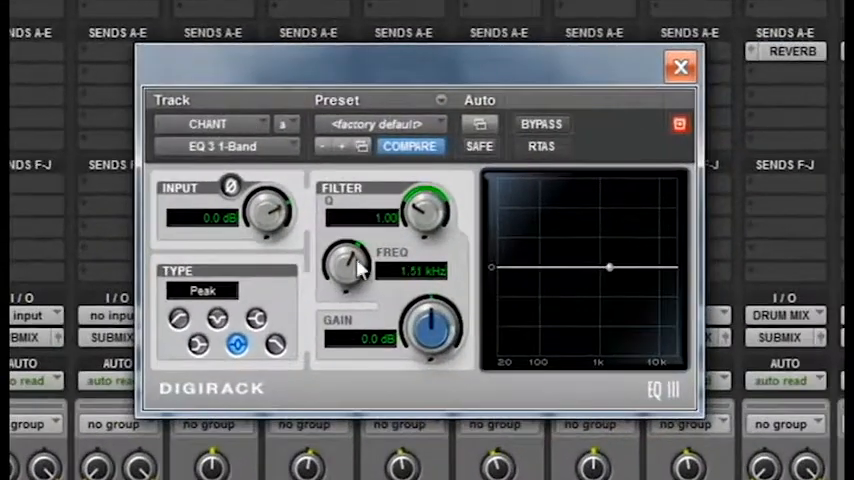
# Step: Sweep the CHANT EQ frequency to 1.99 kHz, then toggle bypass on and off
pyautogui.moveTo(350, 265); pyautogui.dragTo(360, 255)
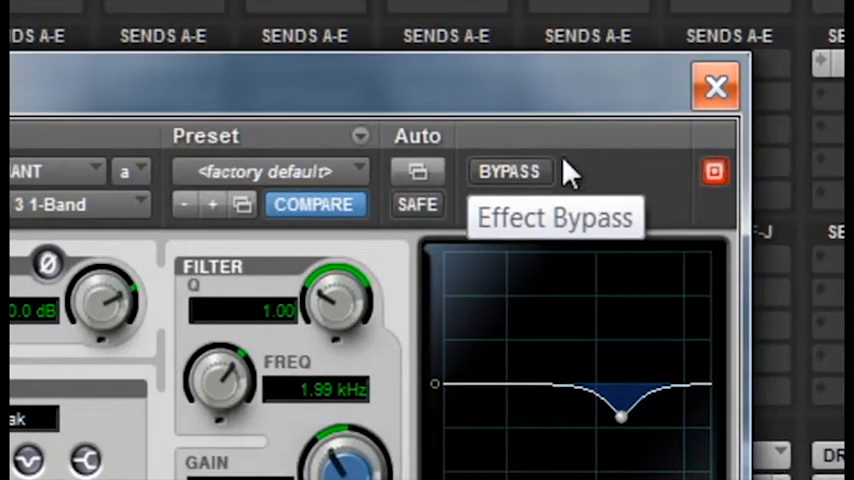
pyautogui.click(510, 171)
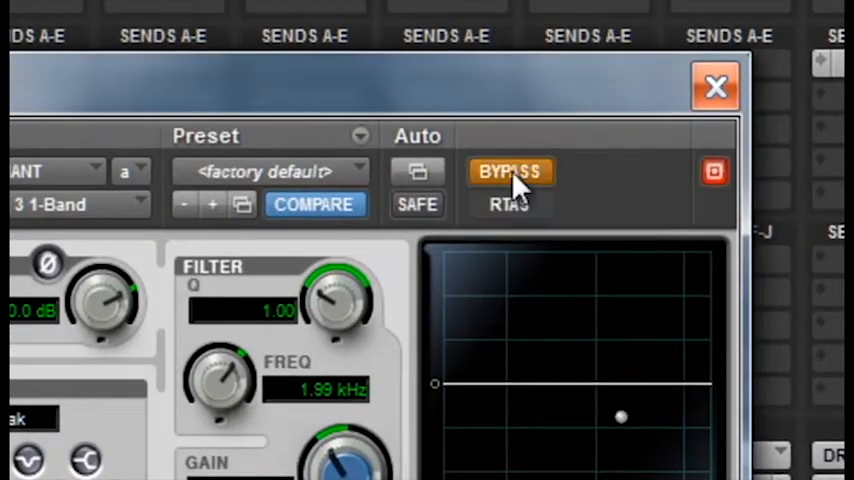
pyautogui.moveTo(511, 171)
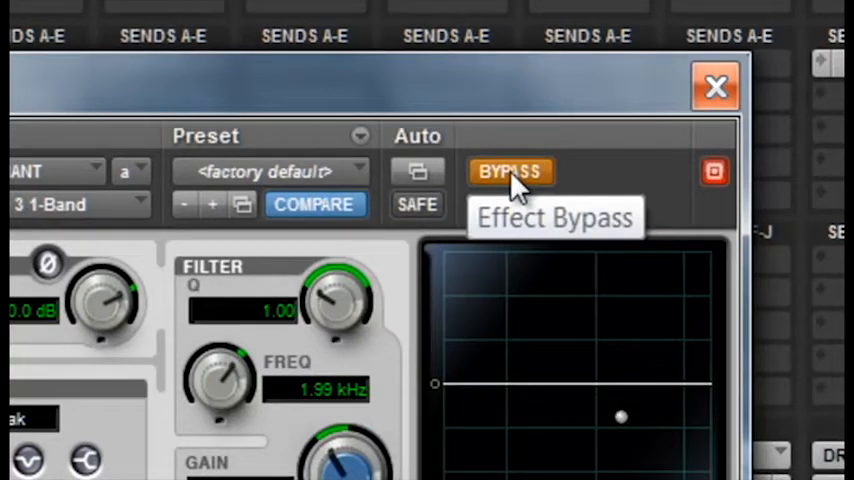
pyautogui.click(510, 171)
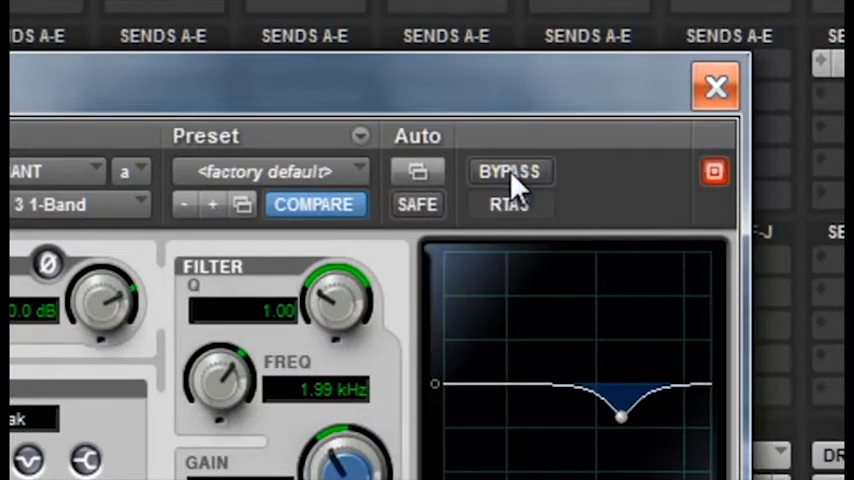
pyautogui.moveTo(510, 171)
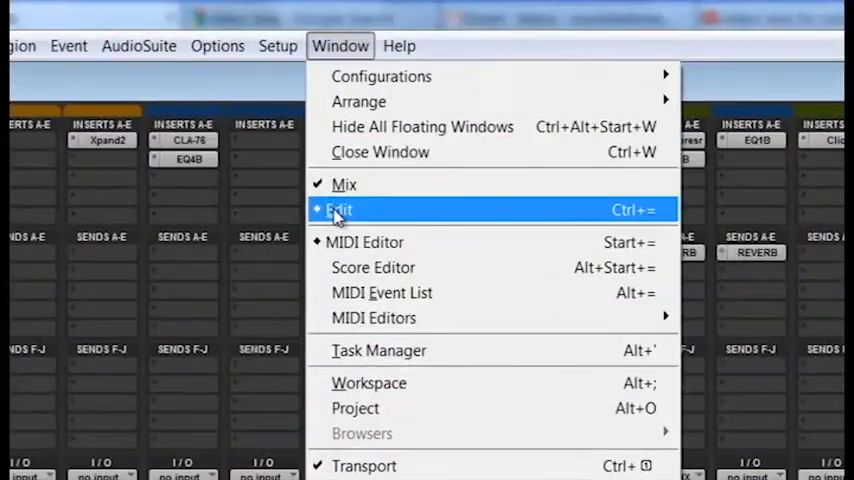
pyautogui.moveTo(343, 214)
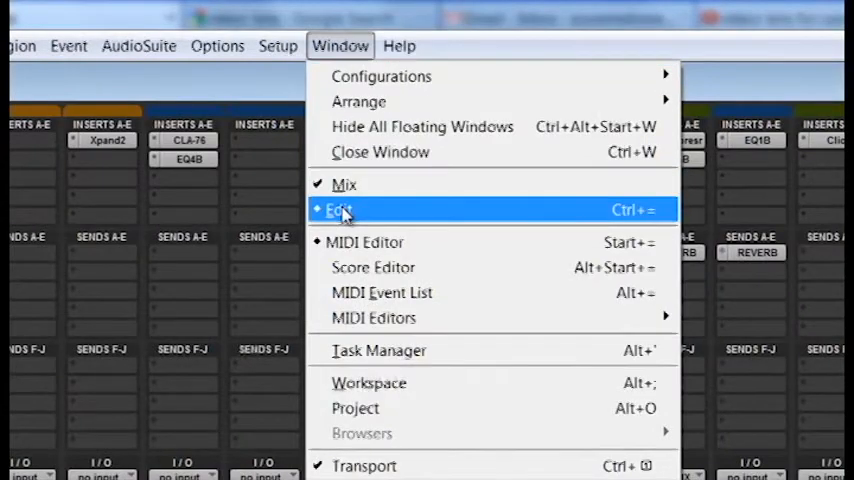
# Step: Return to the Edit window showing the STOMP, SNR ROLL and DRUM MIX tracks
pyautogui.click(340, 209)
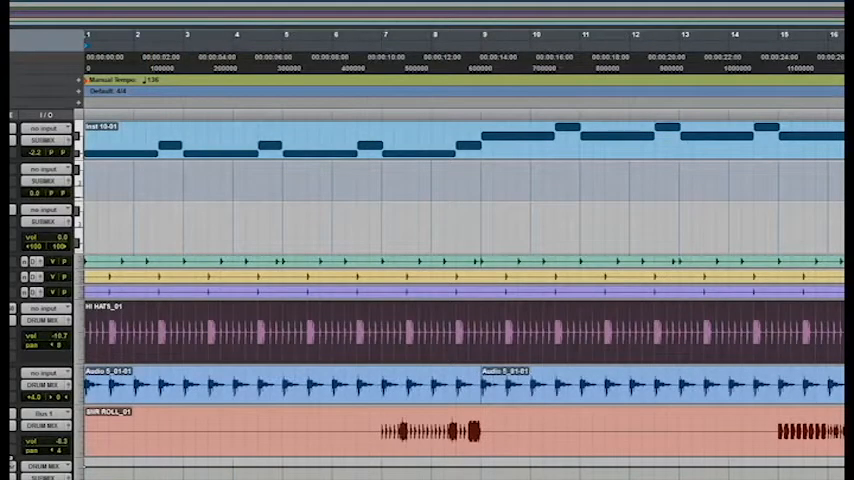
pyautogui.click(384, 47)
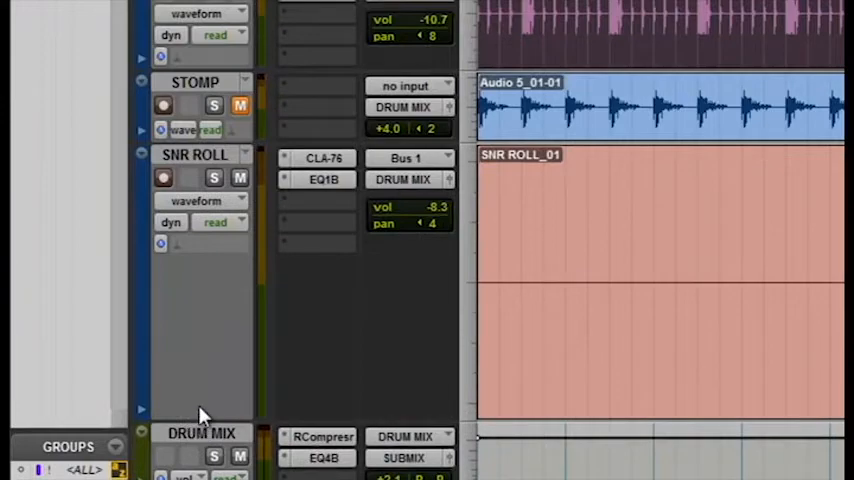
pyautogui.moveTo(198, 417)
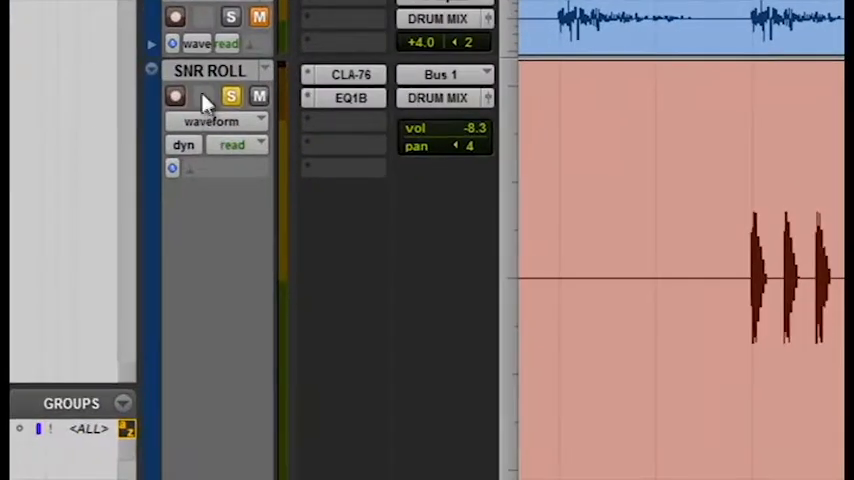
# Step: Select the SNR ROLL track by double-clicking its name
pyautogui.doubleClick(209, 70)
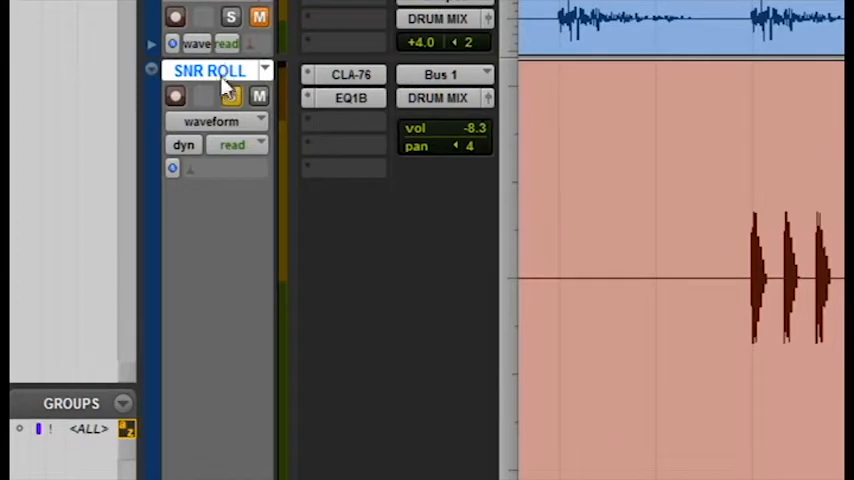
# Step: Change the SNR ROLL track view from waveform to pan automation
pyautogui.click(210, 121)
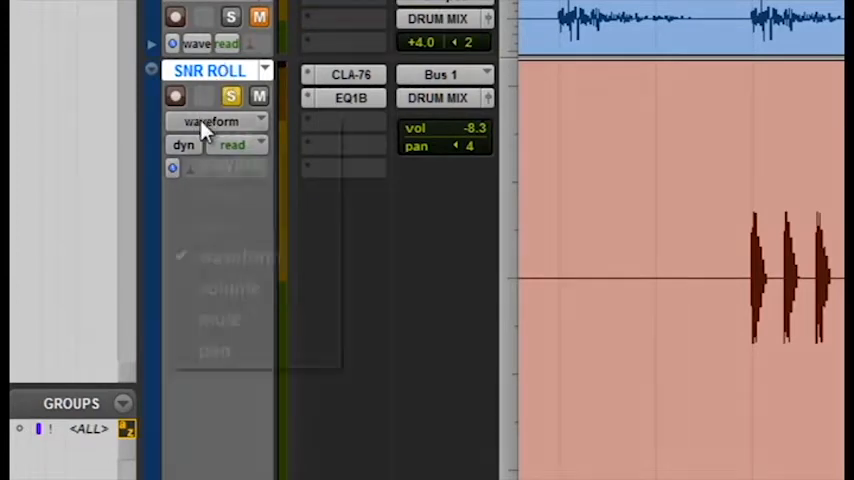
pyautogui.click(210, 121)
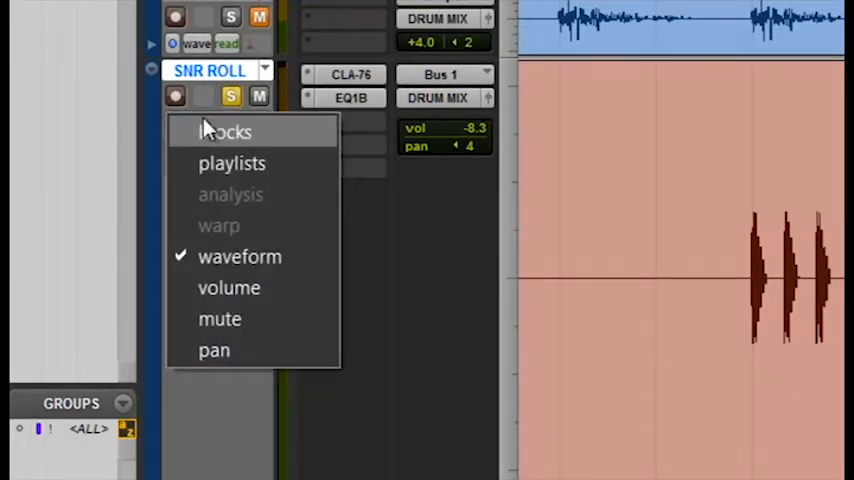
pyautogui.moveTo(239, 256)
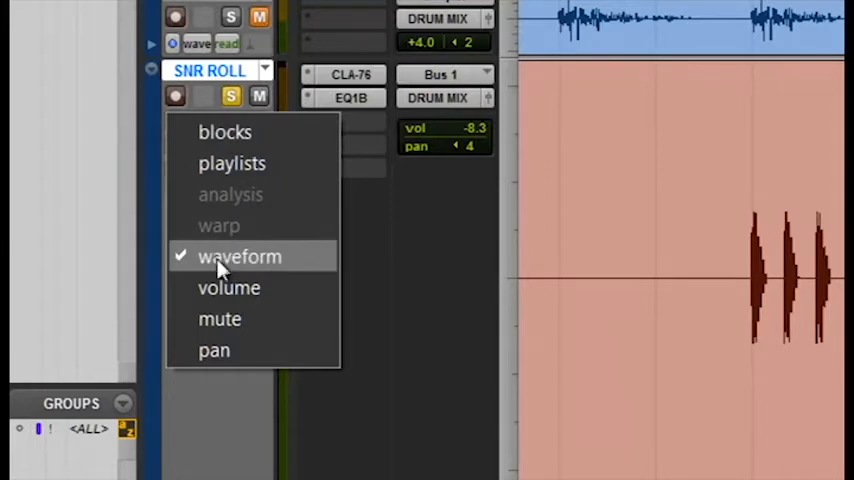
pyautogui.moveTo(220, 319)
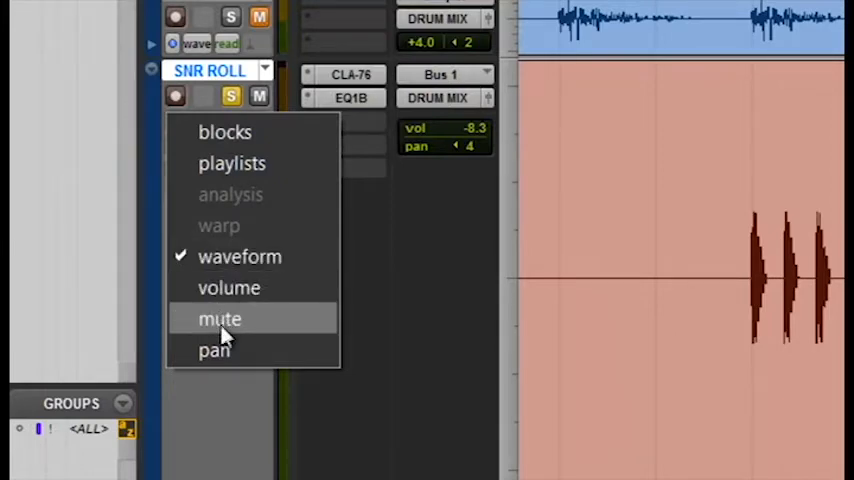
pyautogui.moveTo(215, 350)
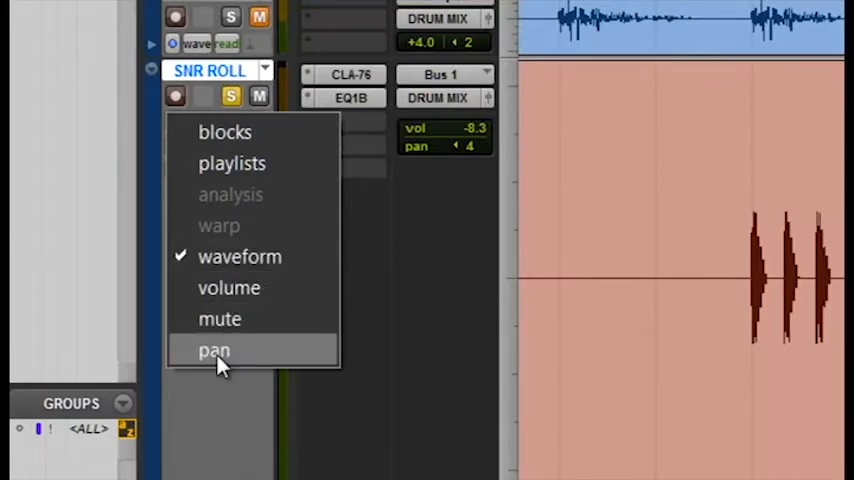
pyautogui.click(214, 350)
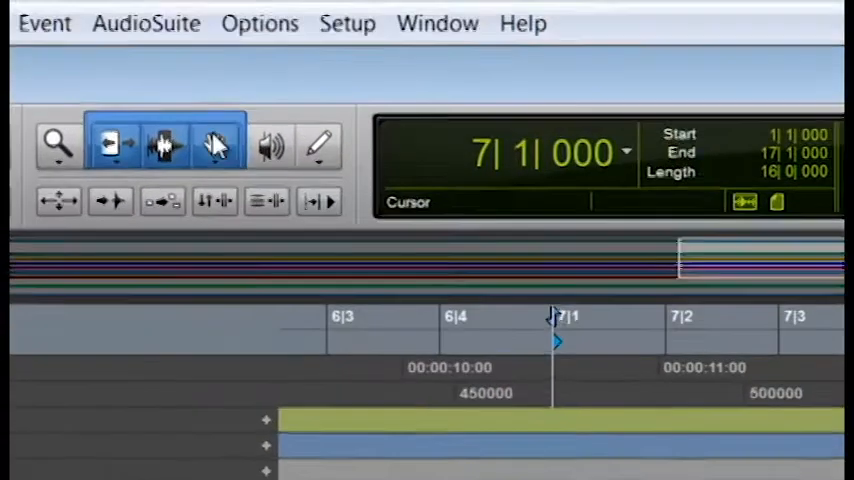
# Step: Add a breakpoint on SNR ROLL's flat pan automation line
pyautogui.click(216, 144)
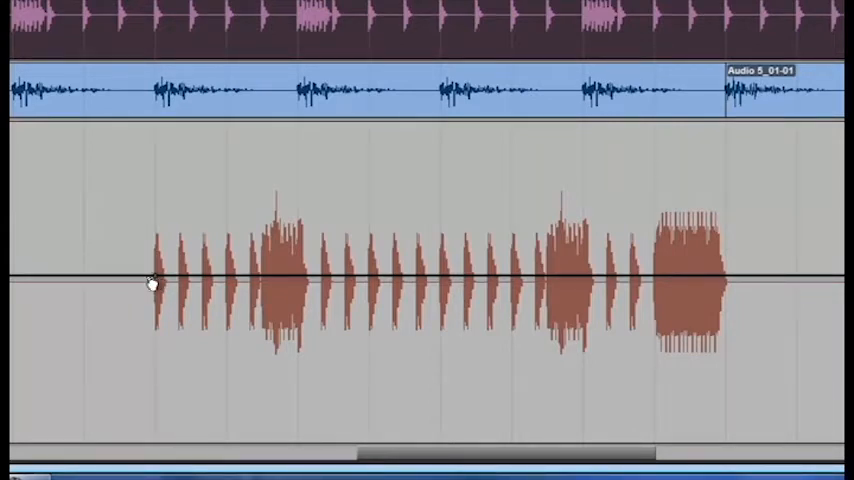
pyautogui.moveTo(105, 283)
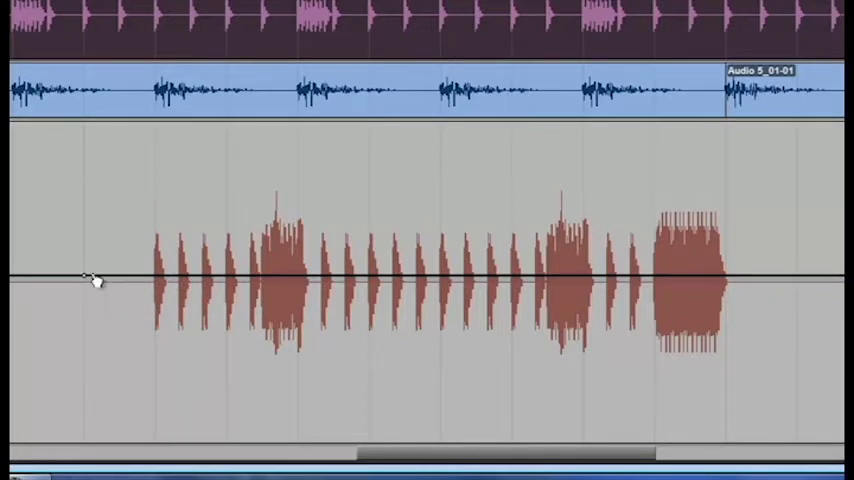
pyautogui.moveTo(168, 283)
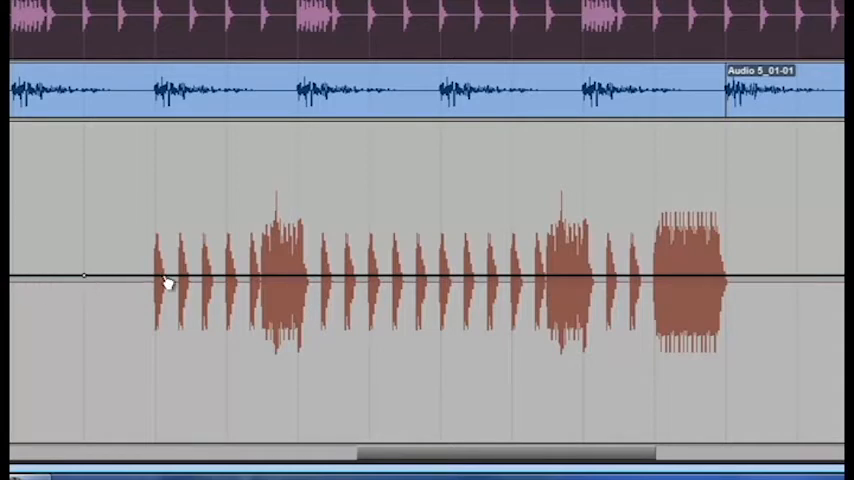
pyautogui.moveTo(50, 287)
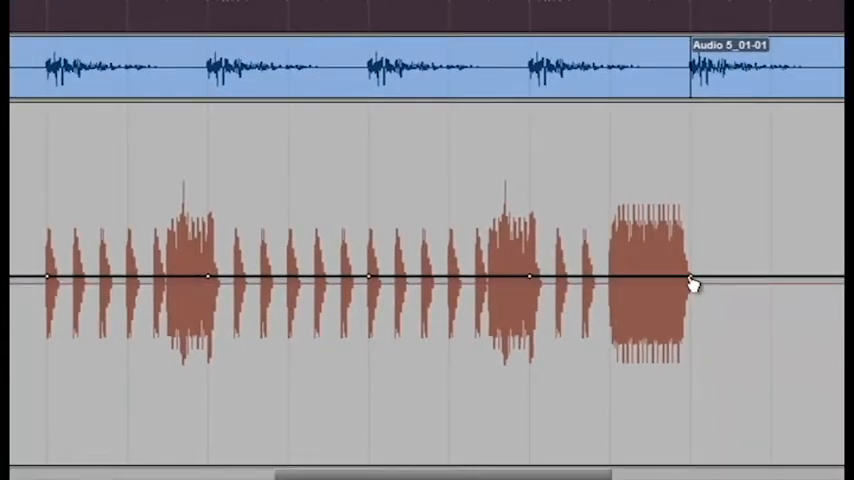
pyautogui.moveTo(775, 282)
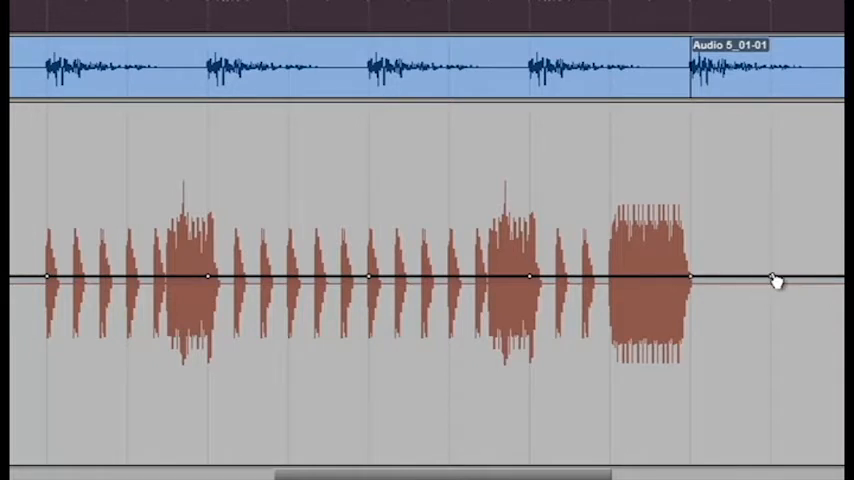
pyautogui.moveTo(777, 282)
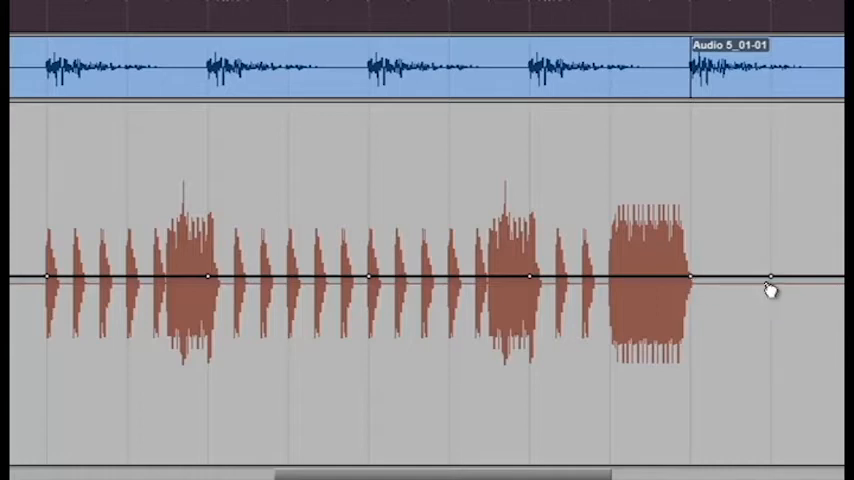
pyautogui.moveTo(50, 285)
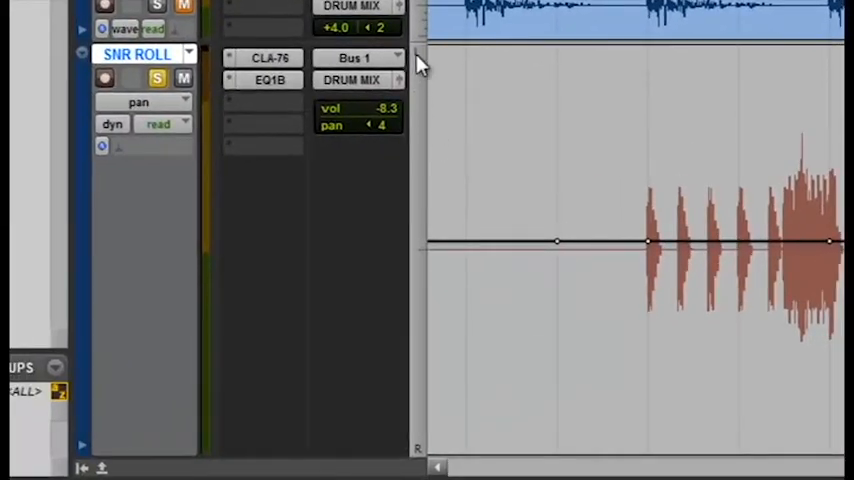
pyautogui.moveTo(420, 455)
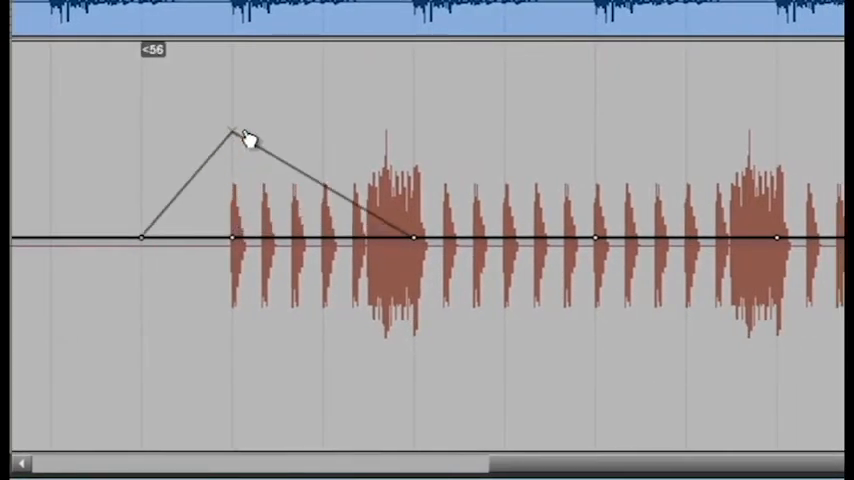
# Step: Pan the first breakpoint toward the right and the next one to the left
pyautogui.moveTo(237, 128); pyautogui.dragTo(245, 283)
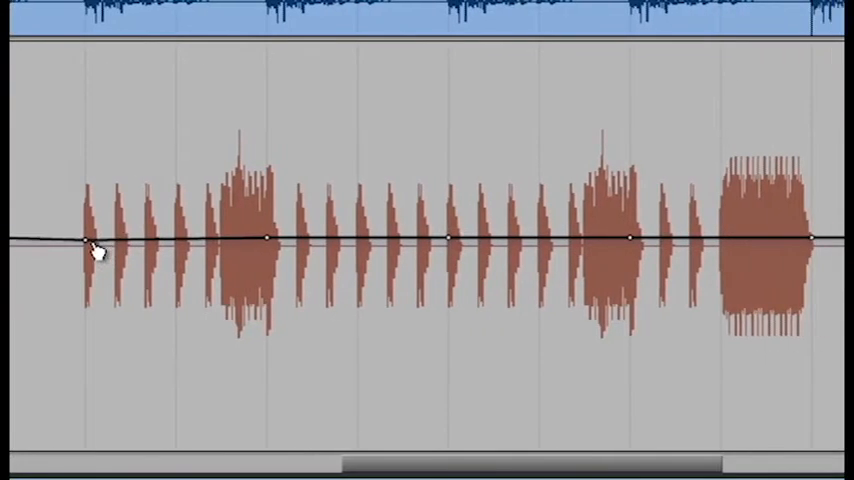
pyautogui.moveTo(68, 238); pyautogui.dragTo(68, 270)
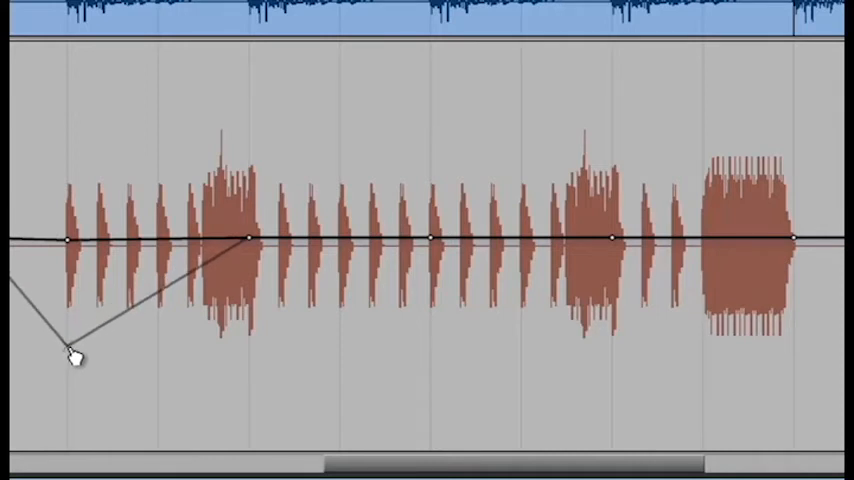
pyautogui.moveTo(67, 357); pyautogui.dragTo(248, 238)
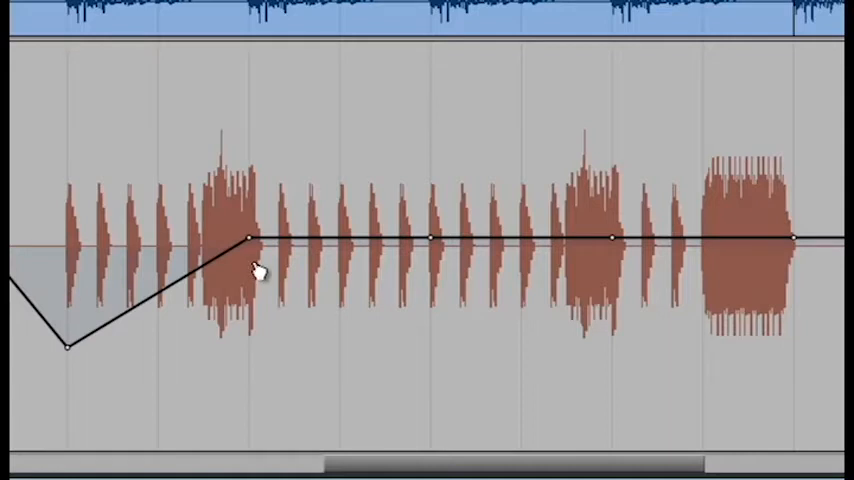
pyautogui.moveTo(248, 237); pyautogui.dragTo(255, 193)
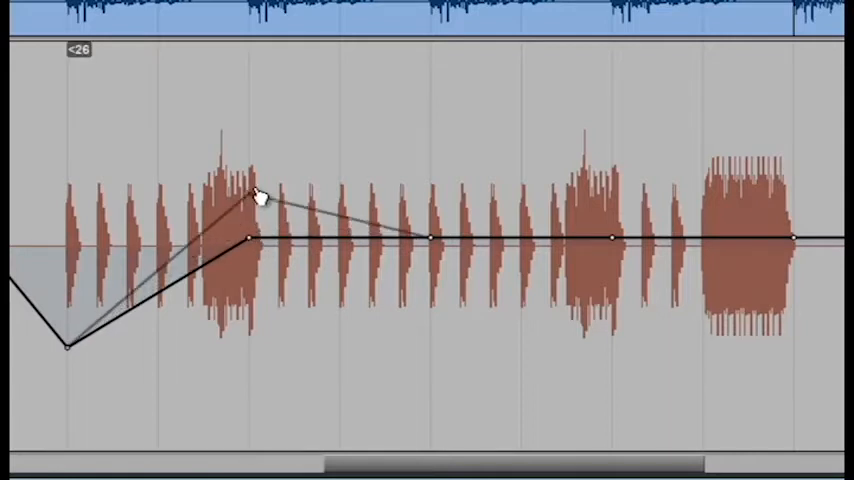
pyautogui.moveTo(255, 195); pyautogui.dragTo(248, 120)
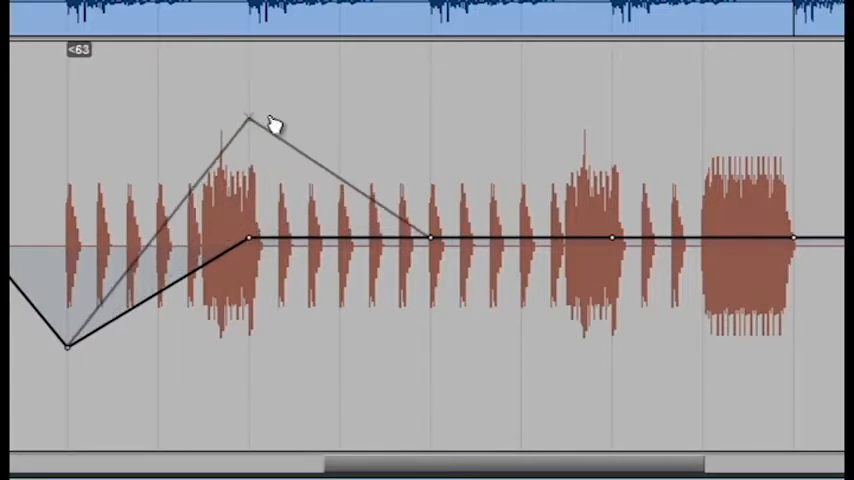
pyautogui.moveTo(248, 118); pyautogui.dragTo(248, 145)
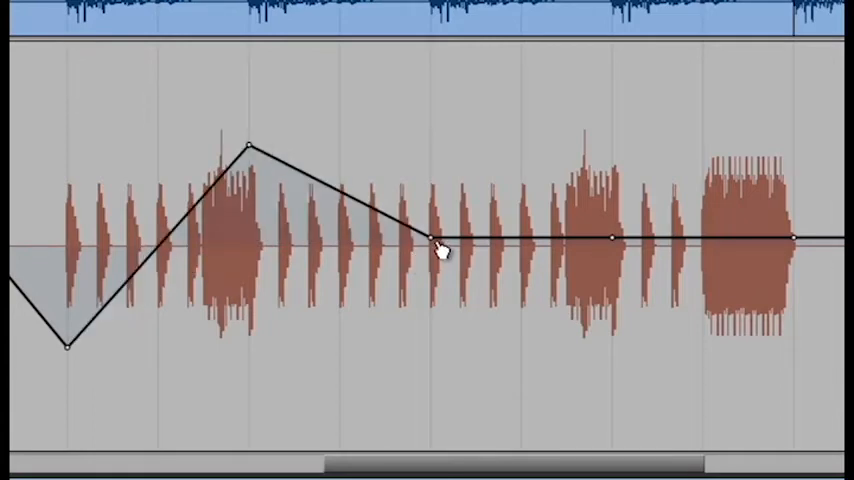
# Step: Drop the middle breakpoint to hard right and push the later one hard left
pyautogui.moveTo(440, 247); pyautogui.dragTo(430, 415)
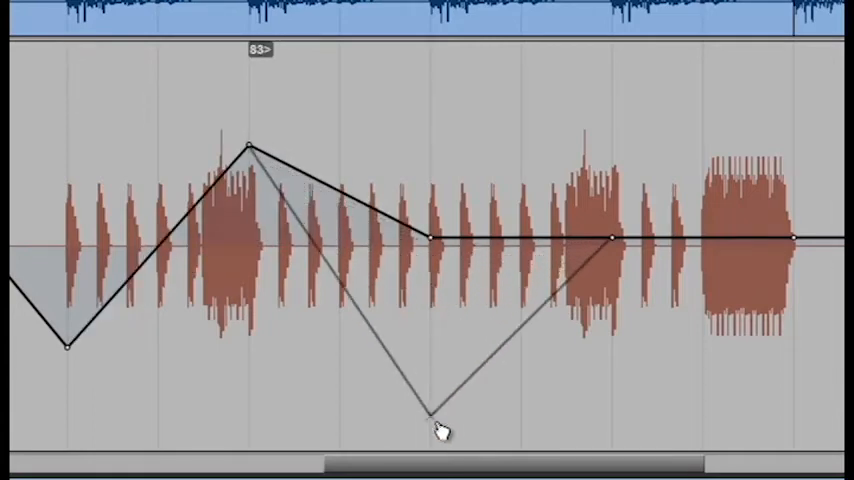
pyautogui.moveTo(434, 415); pyautogui.dragTo(430, 433)
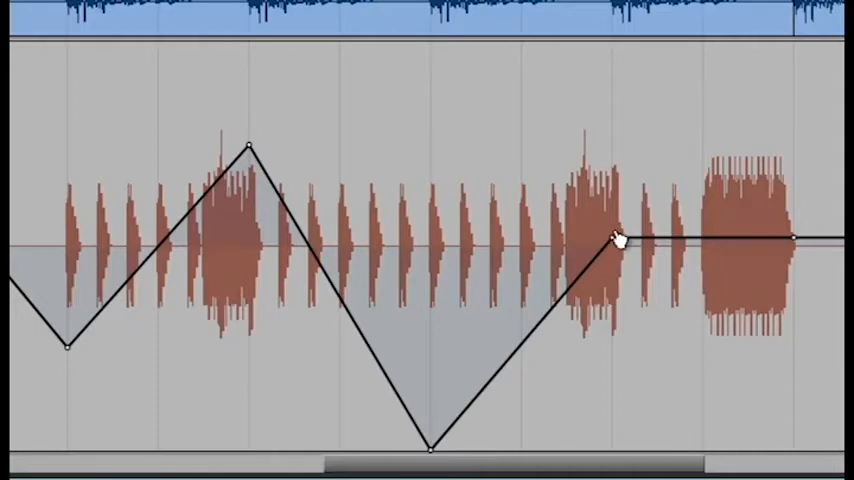
pyautogui.moveTo(613, 237); pyautogui.dragTo(610, 85)
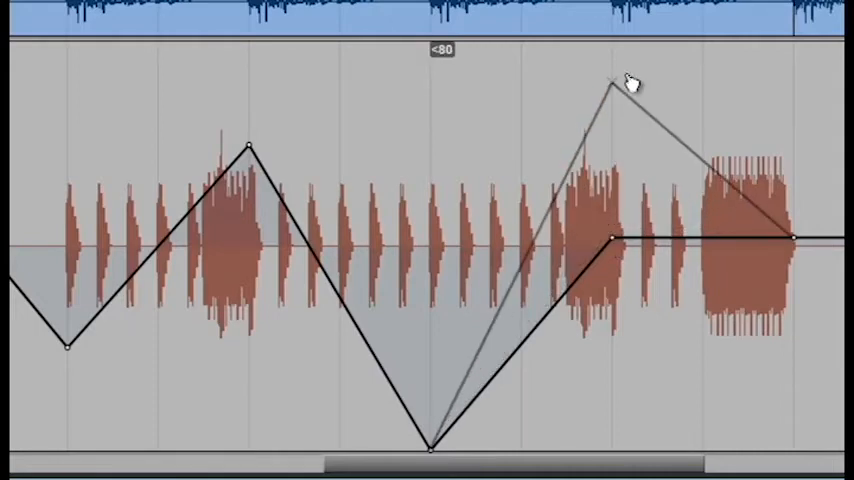
pyautogui.moveTo(612, 85); pyautogui.dragTo(612, 45)
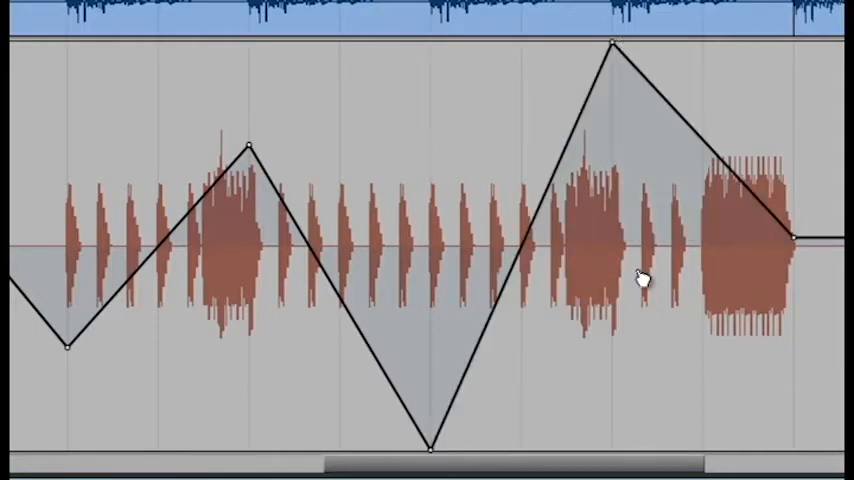
pyautogui.moveTo(795, 237); pyautogui.dragTo(805, 260)
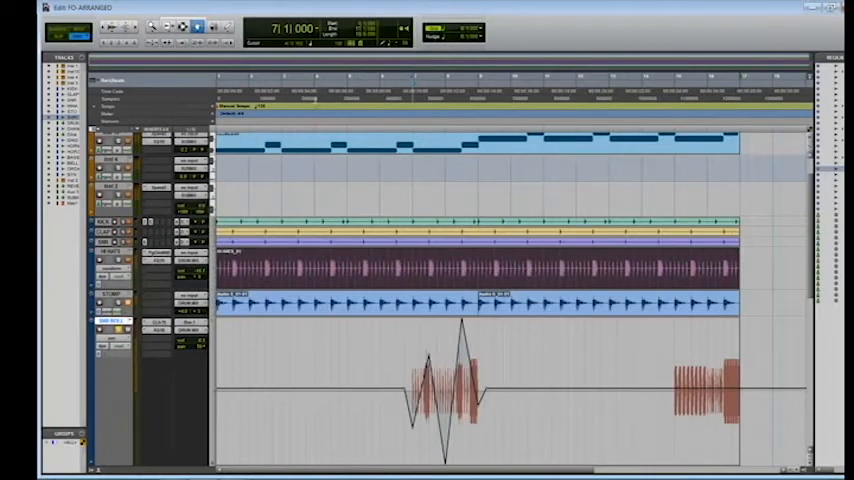
pyautogui.click(318, 195)
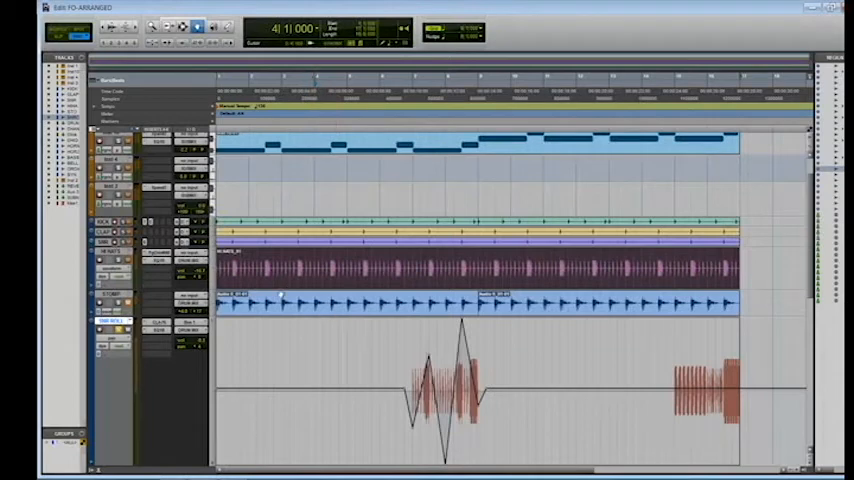
pyautogui.moveTo(290, 404)
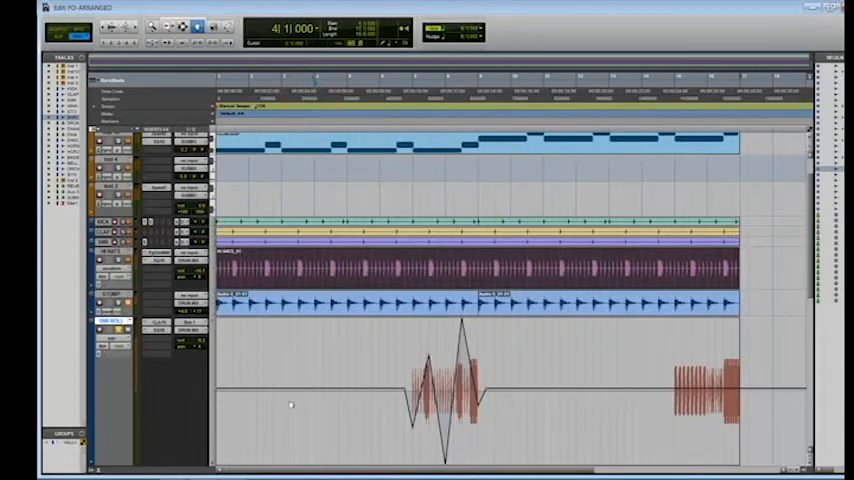
pyautogui.moveTo(428, 352)
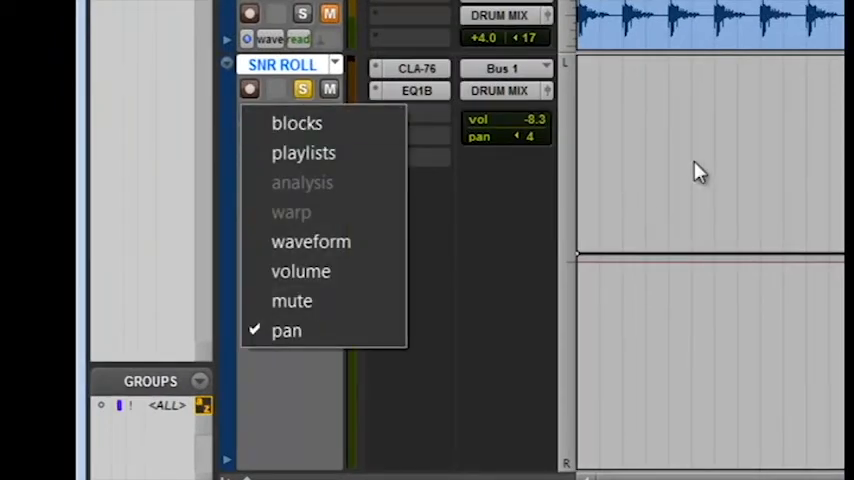
pyautogui.moveTo(315, 190)
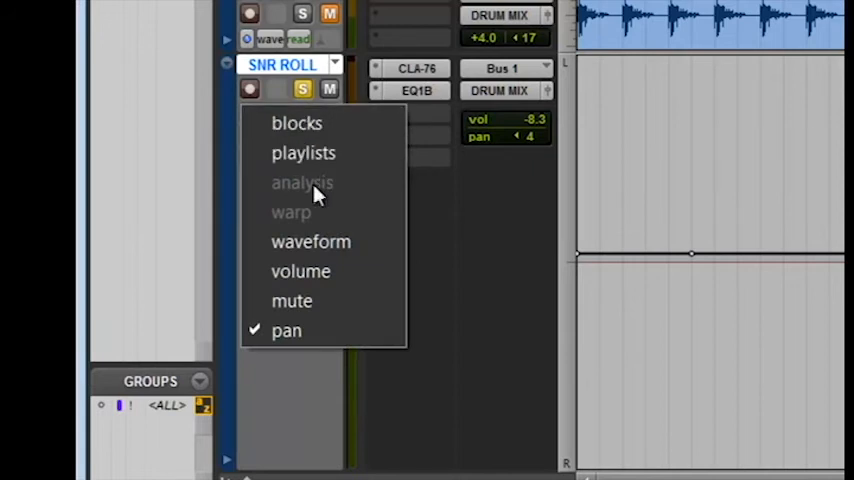
# Step: Switch the SNR ROLL track view from pan to volume automation
pyautogui.click(300, 271)
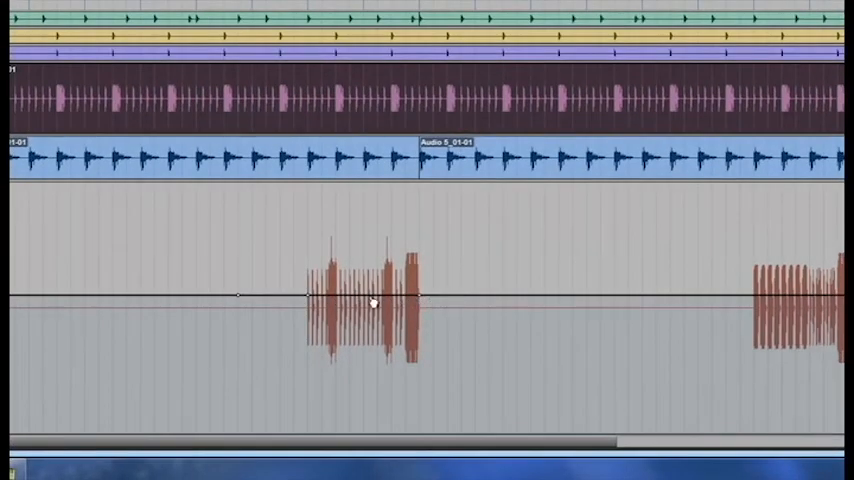
pyautogui.moveTo(48, 291)
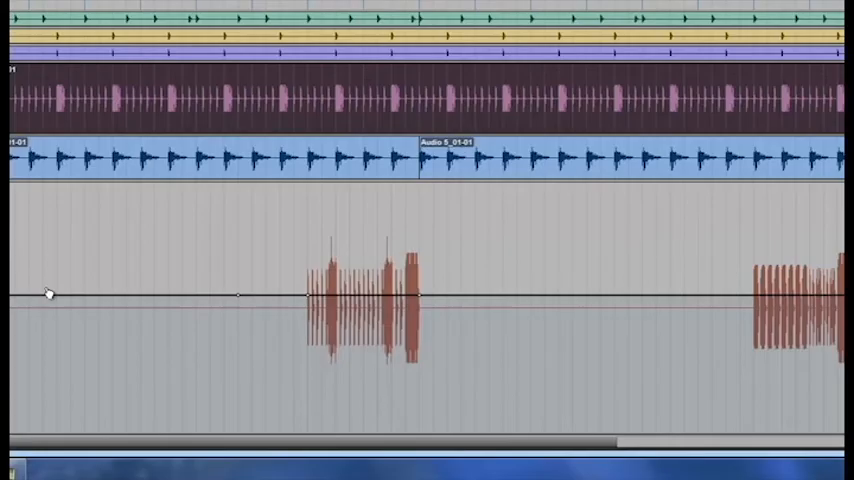